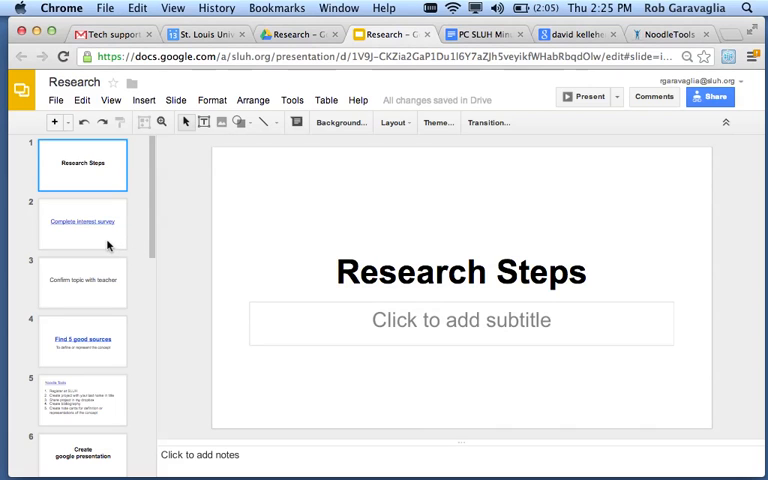
# Show the 'Complete interest survey' slide, then the 'Find 5 good sources' slide
pyautogui.click(90, 222)
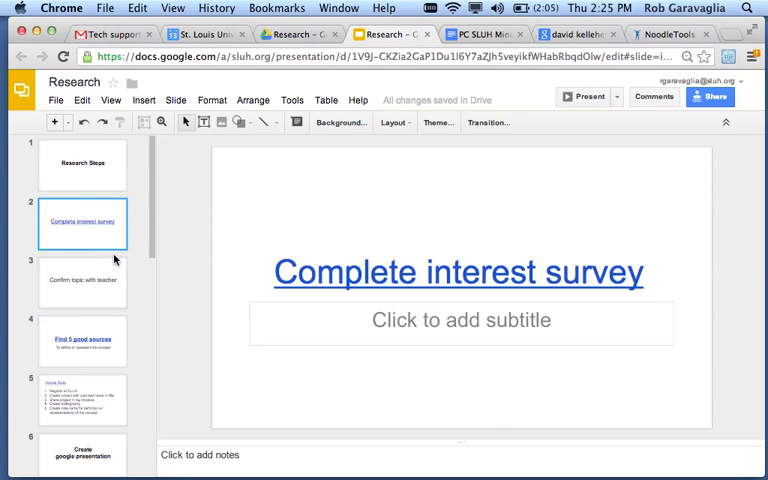
pyautogui.click(84, 340)
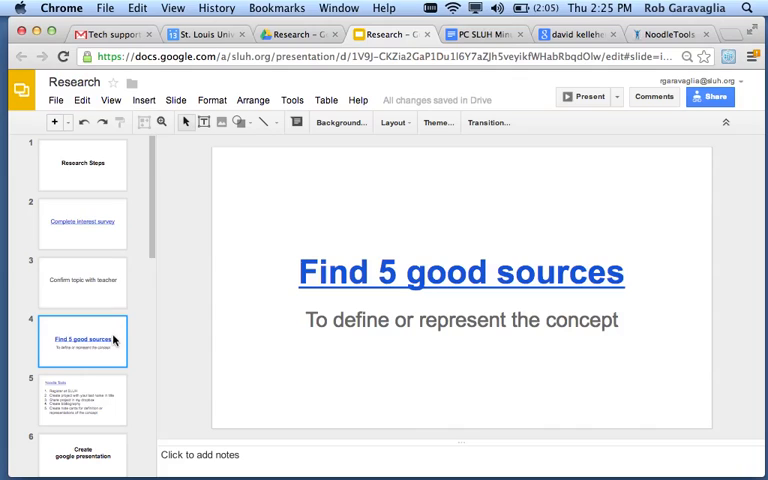
pyautogui.moveTo(360, 478)
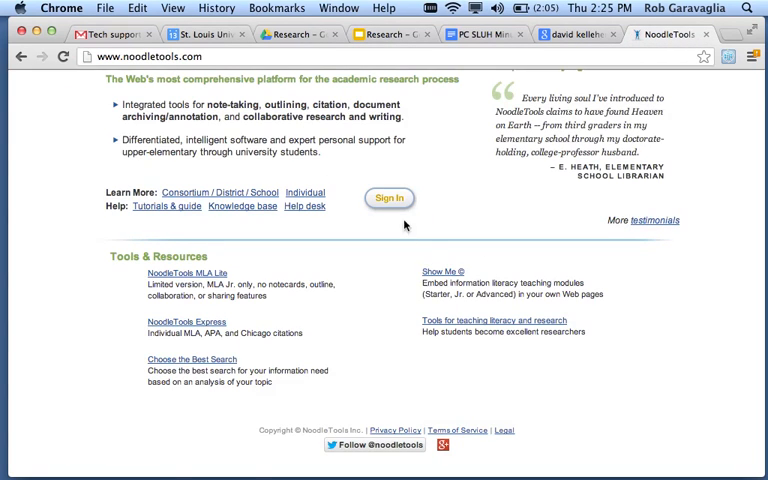
# Sign in and open the World Religions project's bibliography, then its notecards
pyautogui.click(388, 197)
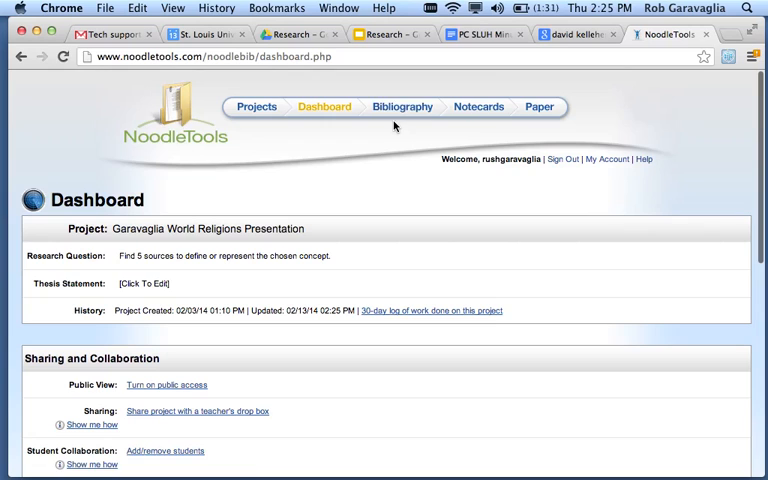
pyautogui.click(417, 106)
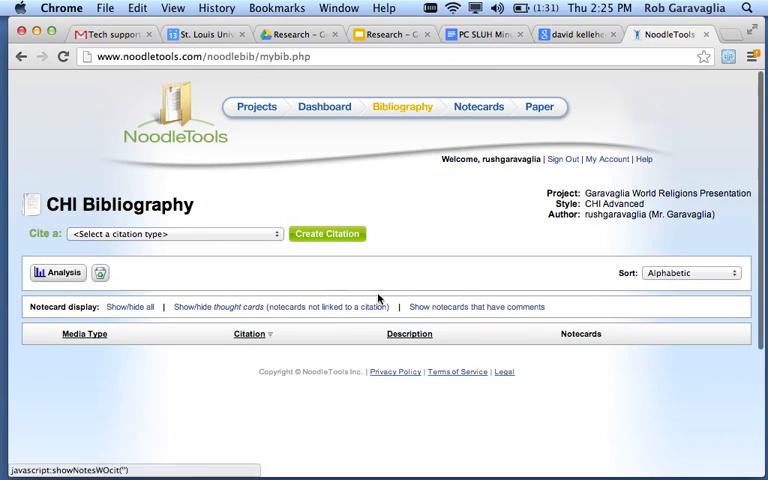
pyautogui.click(473, 106)
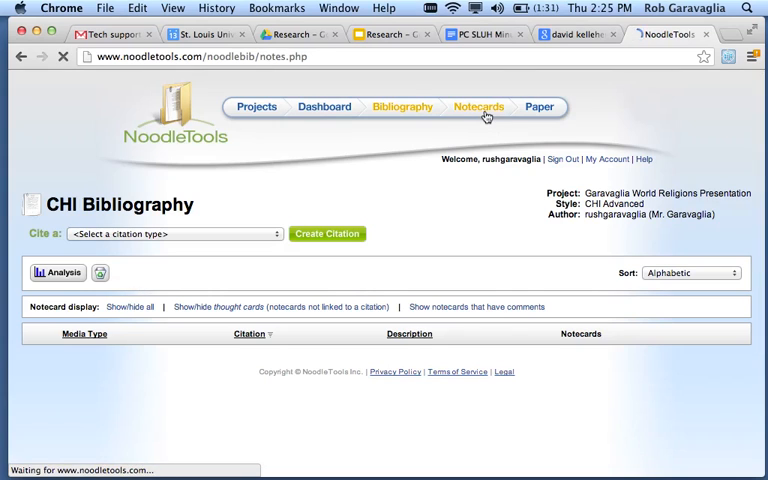
# Open the My Projects list showing World Religions Presentation with zero sources
pyautogui.click(477, 106)
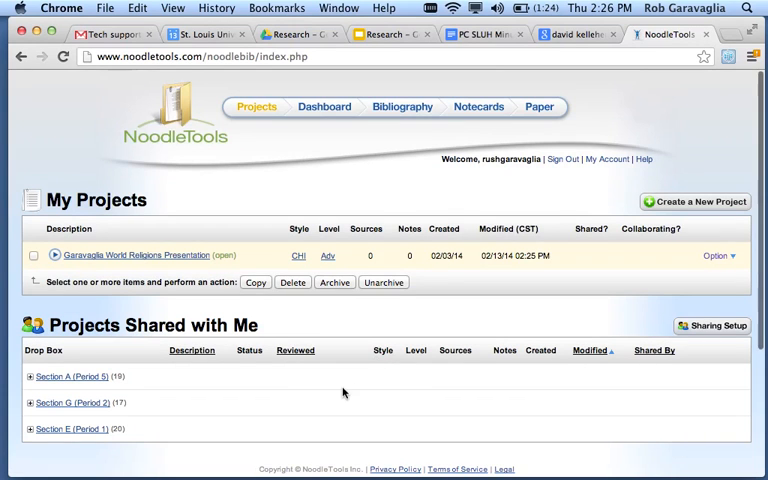
pyautogui.moveTo(255, 368)
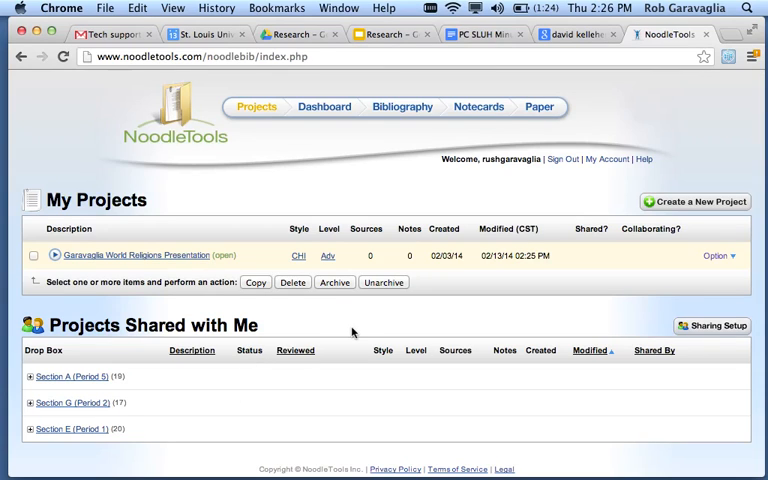
pyautogui.moveTo(688, 113)
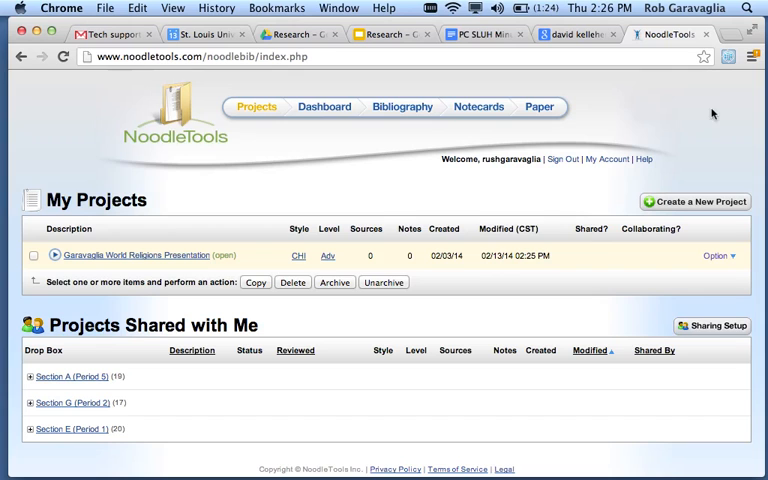
pyautogui.moveTo(720, 37)
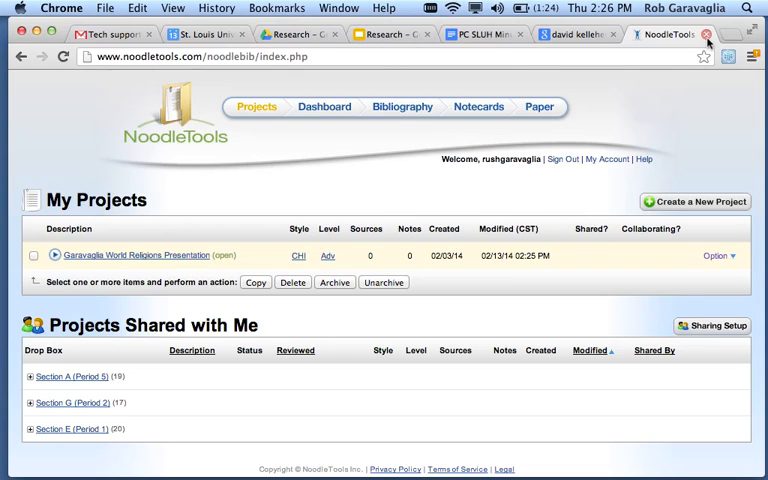
pyautogui.moveTo(713, 37)
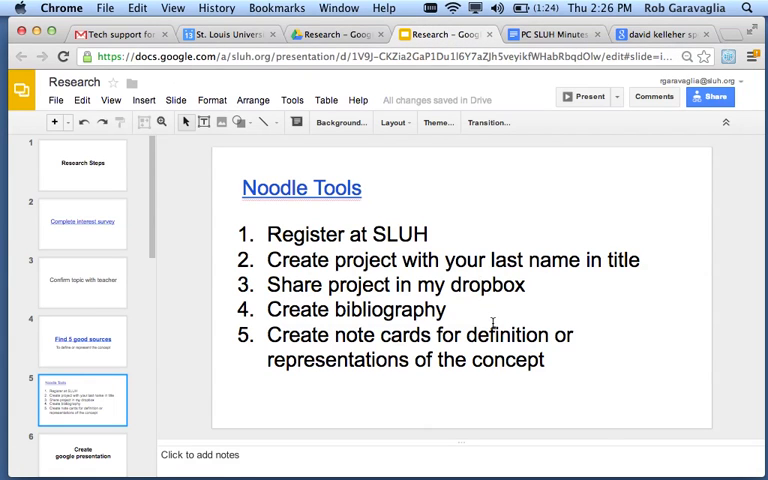
# Scroll the filmstrip toward the 'Next slide define or represent' slide
pyautogui.scroll(-3)
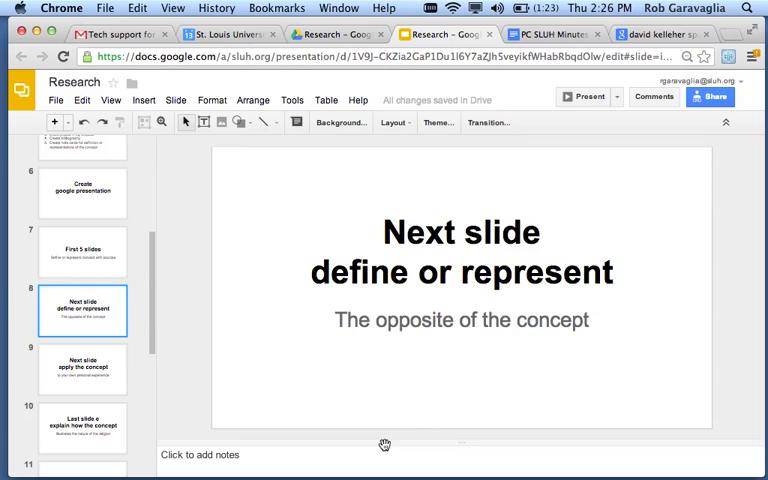
# Step through slides 10, 11 'Meet with teacher' and 12 'Create screencast'
pyautogui.scroll(-3)
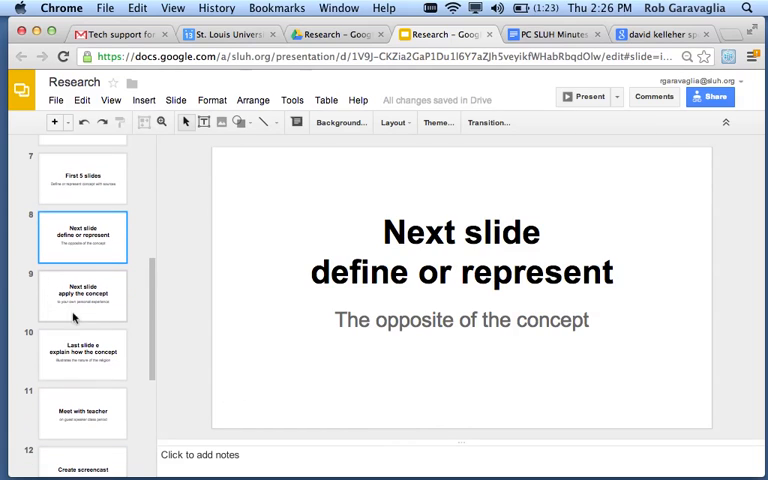
pyautogui.click(83, 294)
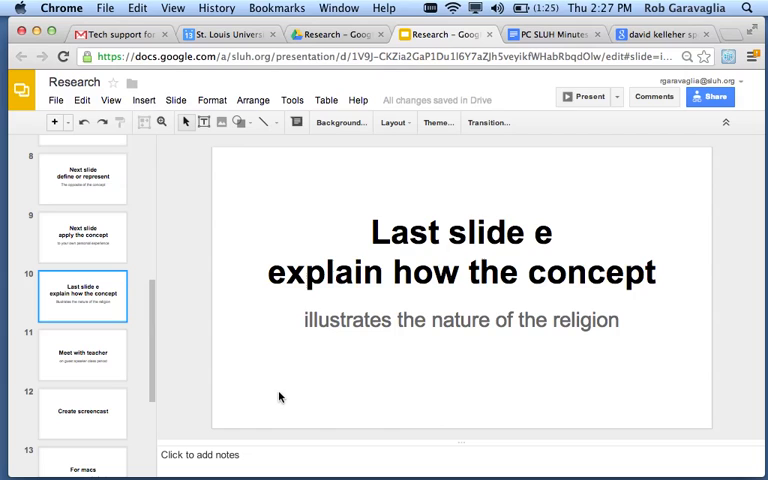
pyautogui.moveTo(147, 365)
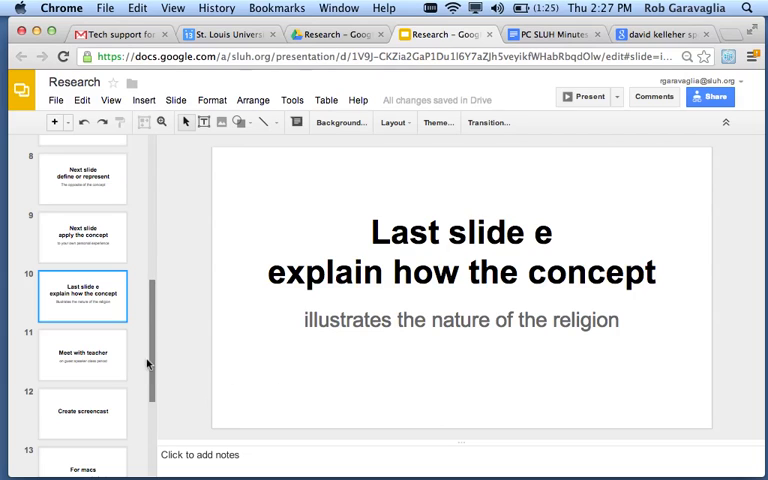
pyautogui.click(83, 353)
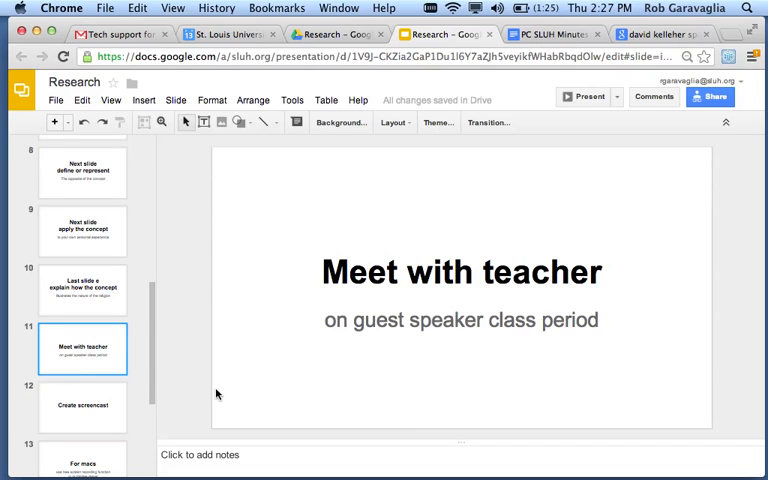
pyautogui.scroll(-3)
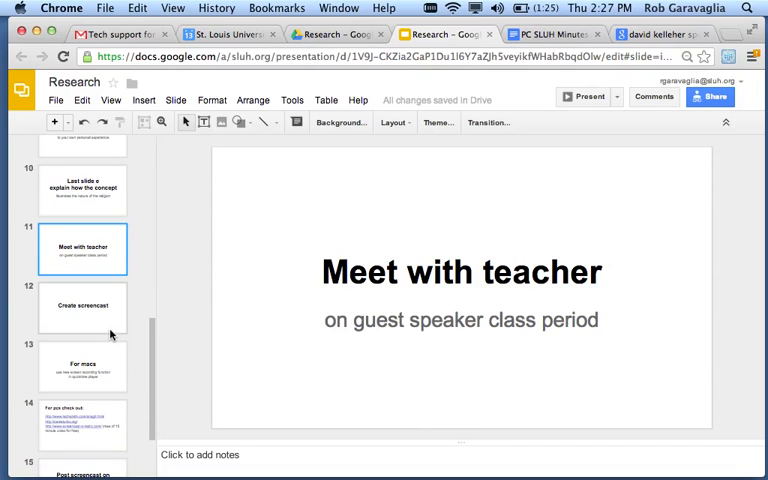
pyautogui.click(83, 306)
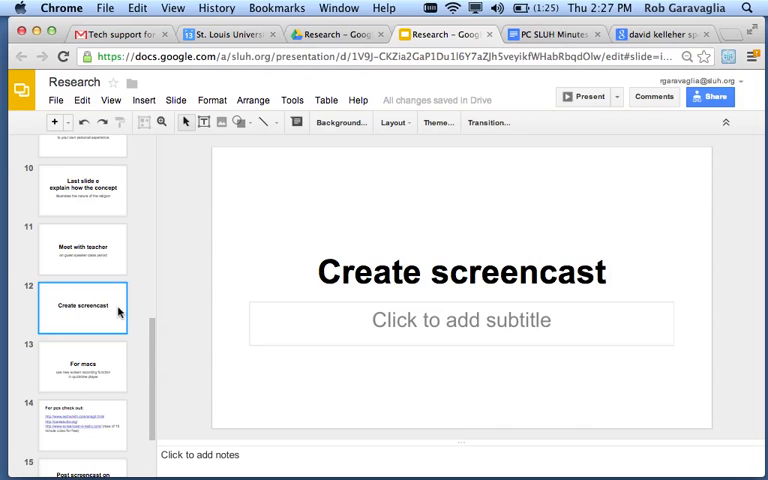
pyautogui.moveTo(113, 362)
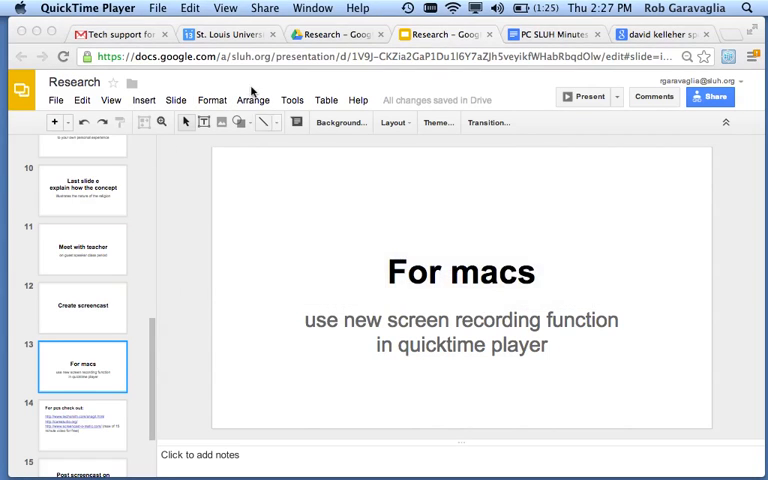
pyautogui.click(155, 8)
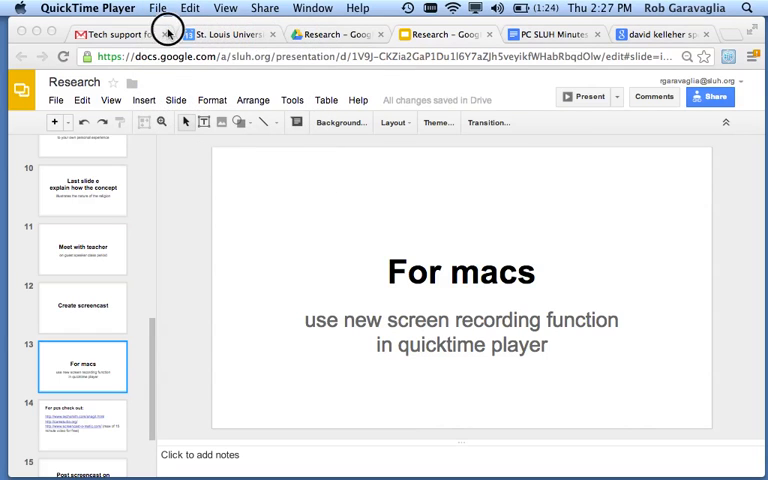
pyautogui.click(156, 7)
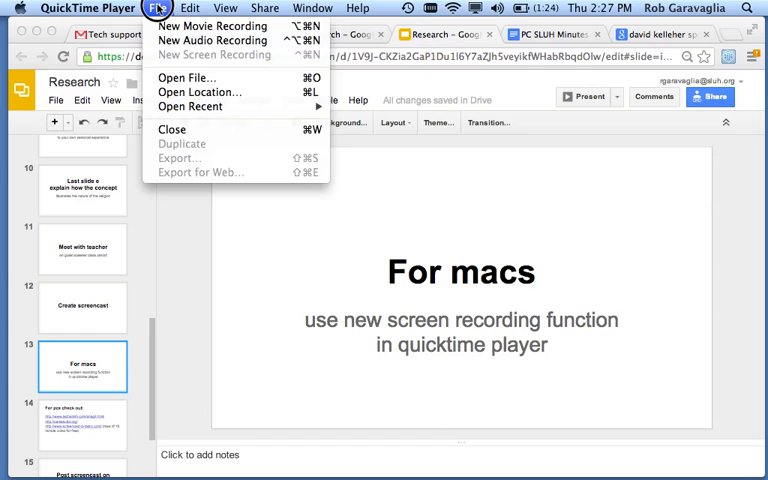
pyautogui.moveTo(691, 185)
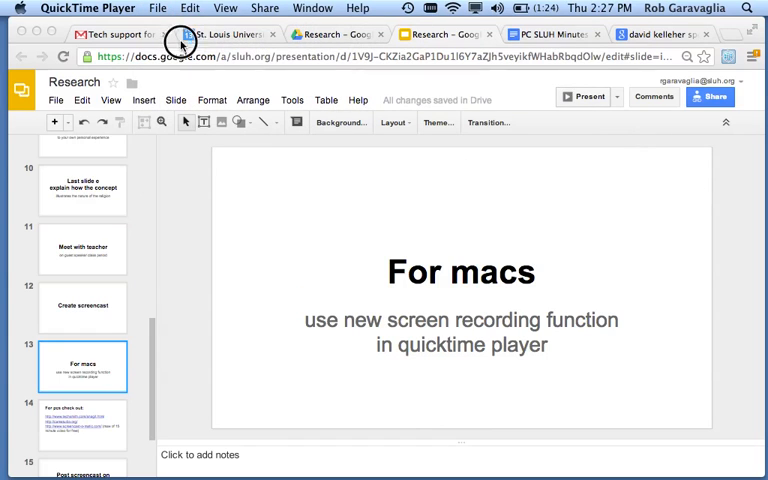
pyautogui.scroll(-3)
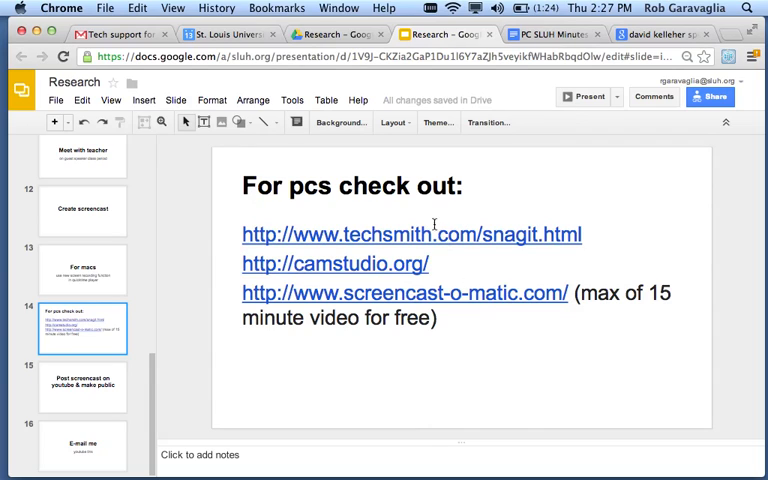
pyautogui.moveTo(454, 253)
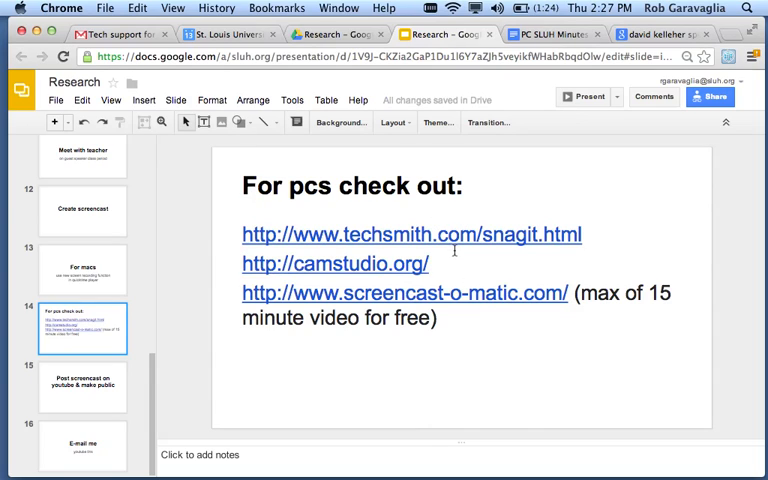
pyautogui.moveTo(443, 258)
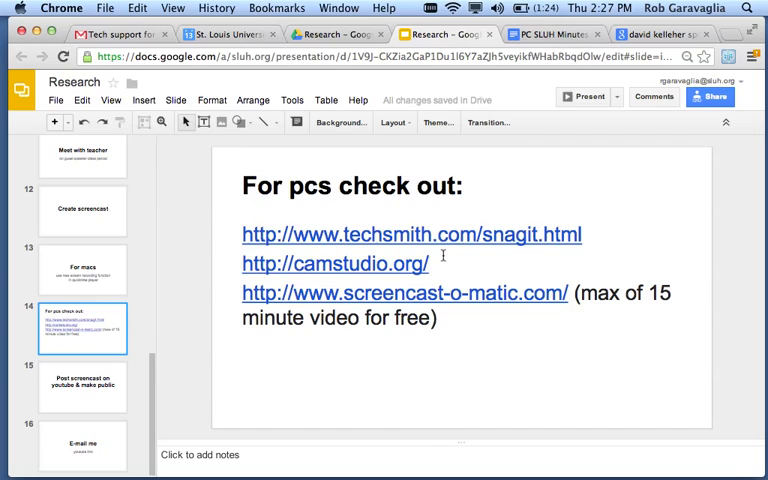
pyautogui.moveTo(468, 294)
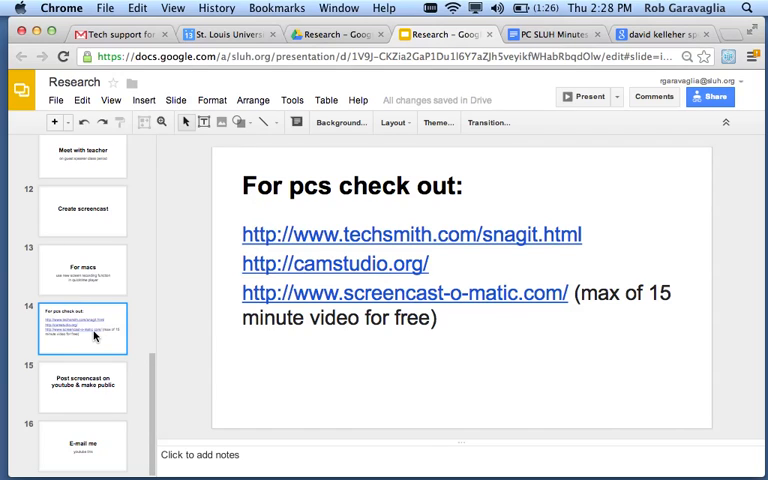
pyautogui.moveTo(93, 370)
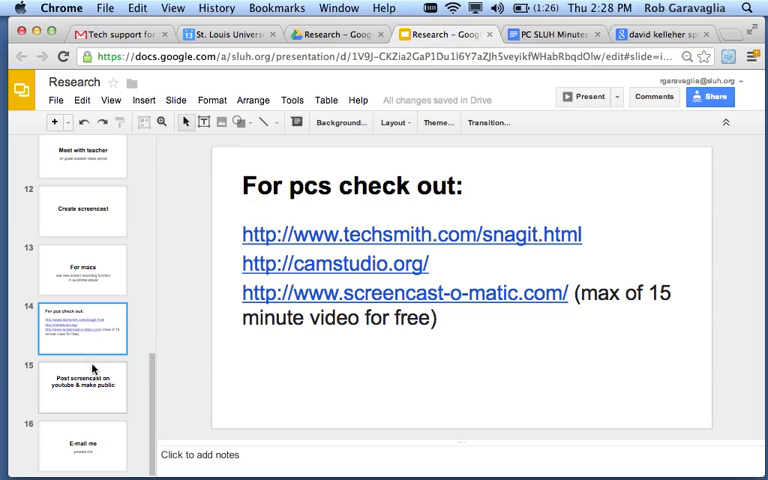
# Show the 'Post screencast on youtube & make public' slide
pyautogui.click(87, 382)
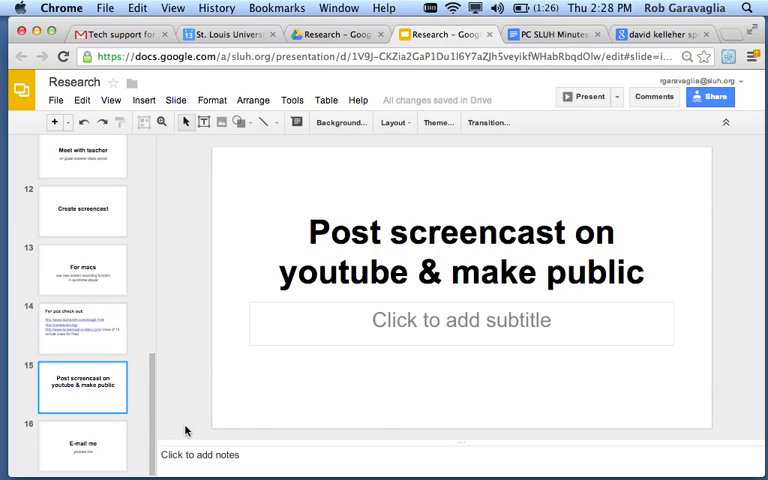
pyautogui.moveTo(391, 350)
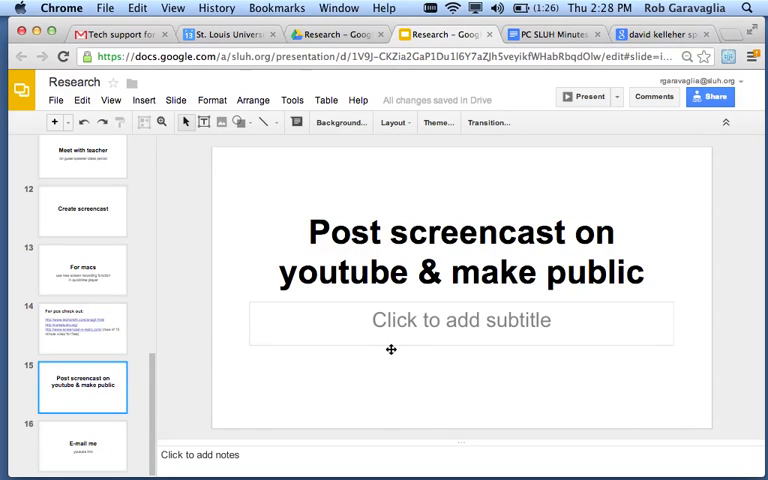